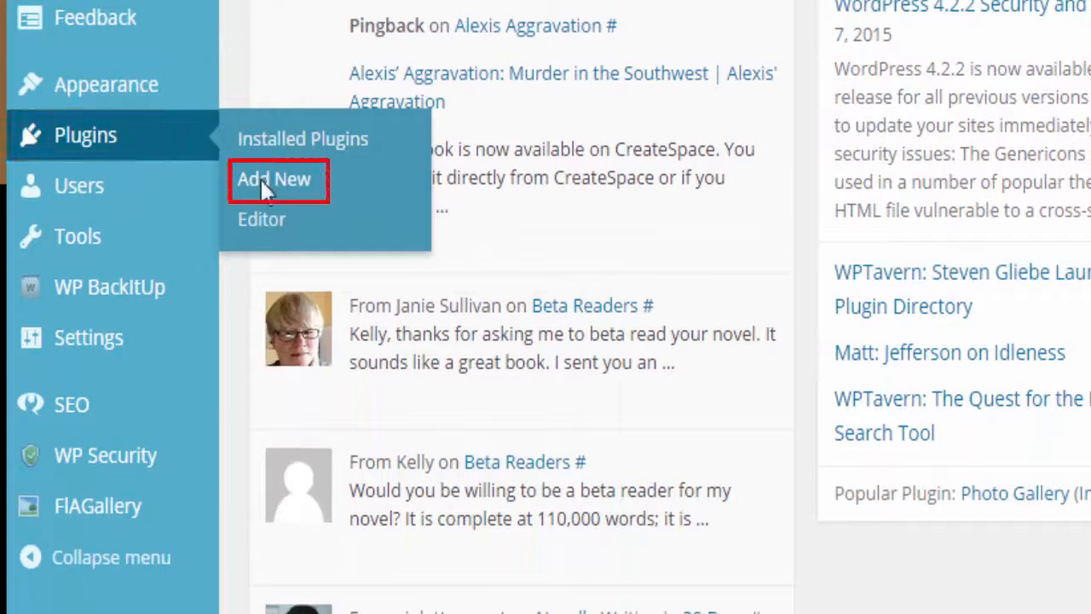
Search Add New Plugins for YouTube Lyte and install WP YouTube Lyte
{"action": "left_click", "coordinate": [273, 179]}
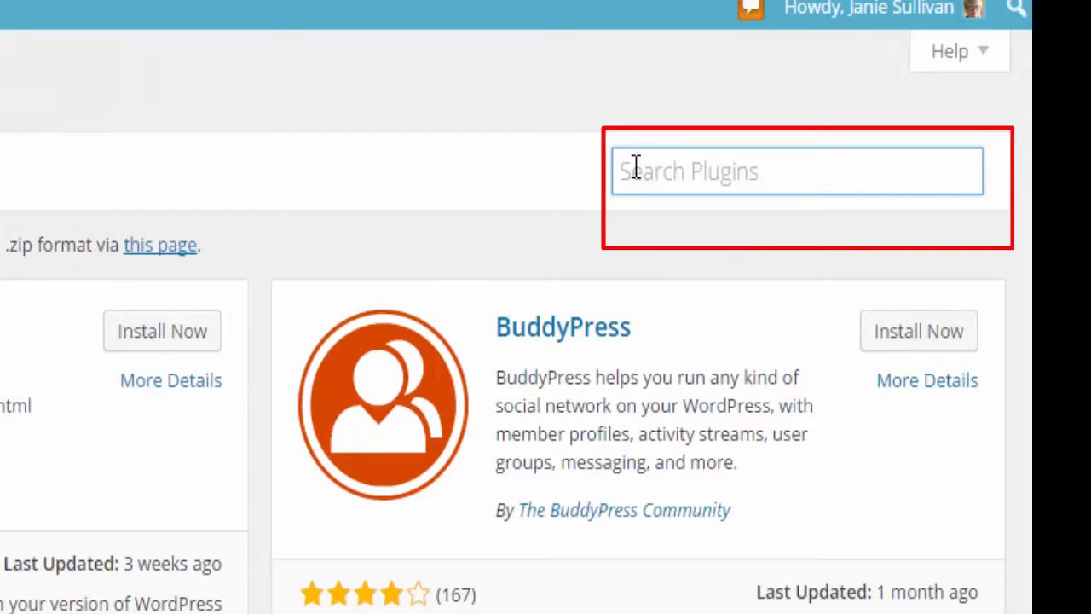
{"action": "type", "text": "Y"}
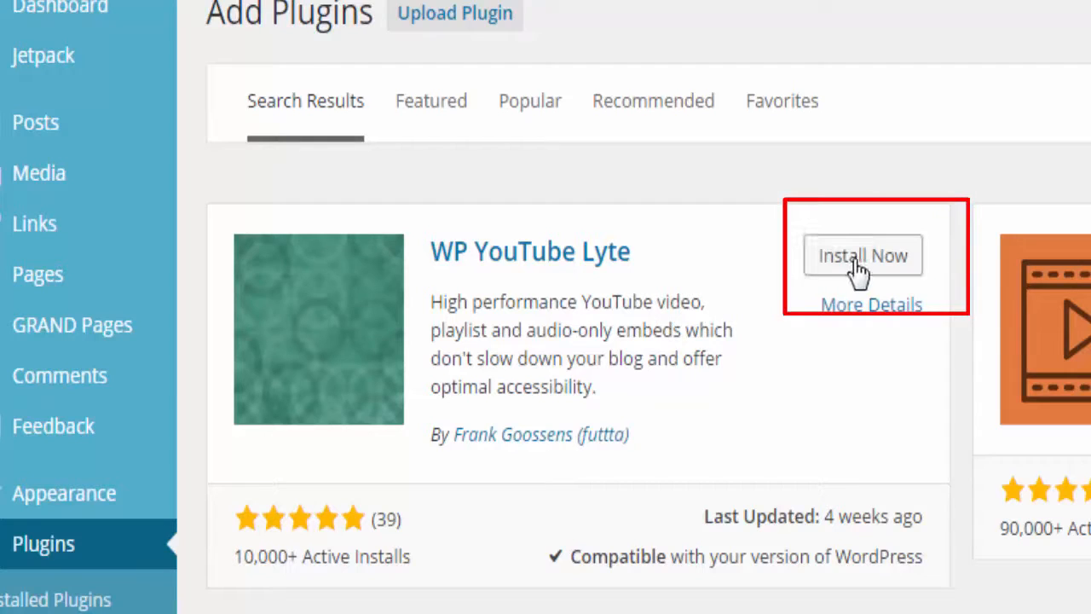
{"action": "left_click", "coordinate": [862, 256]}
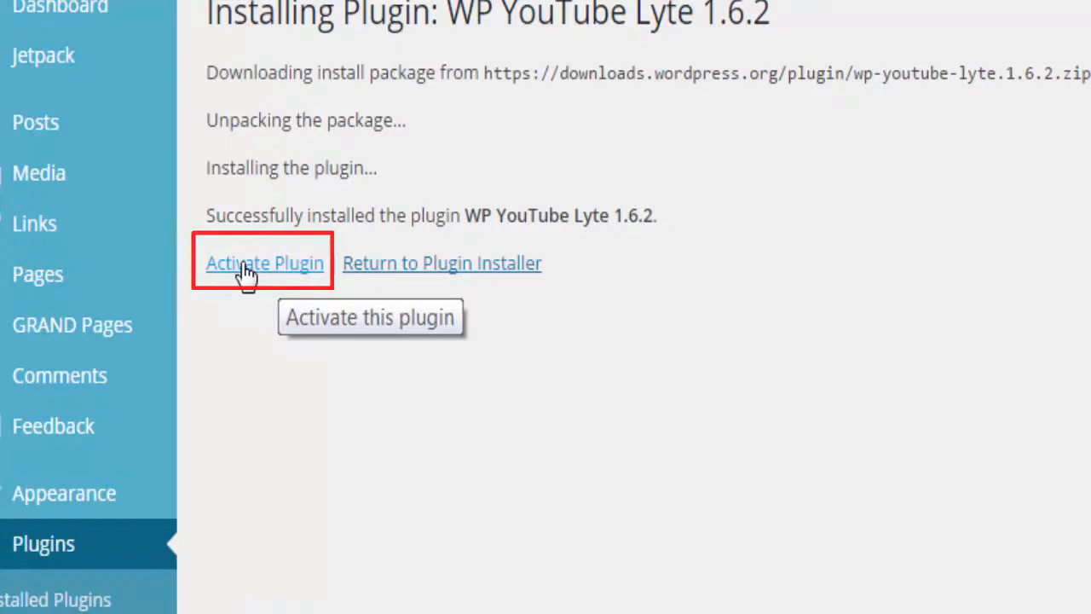
Activate WP YouTube Lyte and go to its Settings link in the plugin list
{"action": "left_click", "coordinate": [266, 263]}
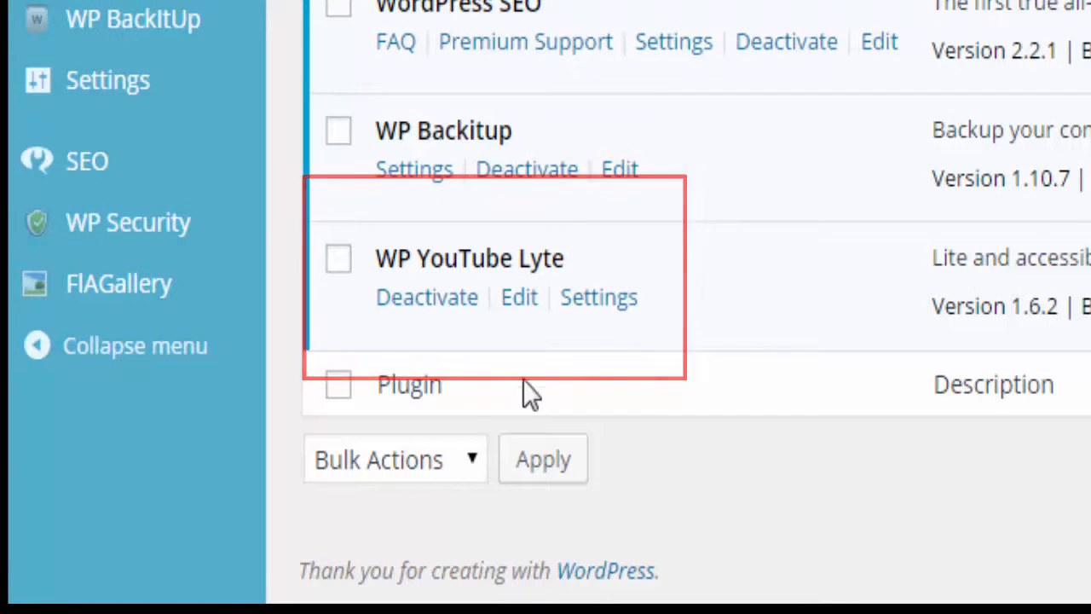
{"action": "mouse_move", "coordinate": [622, 286]}
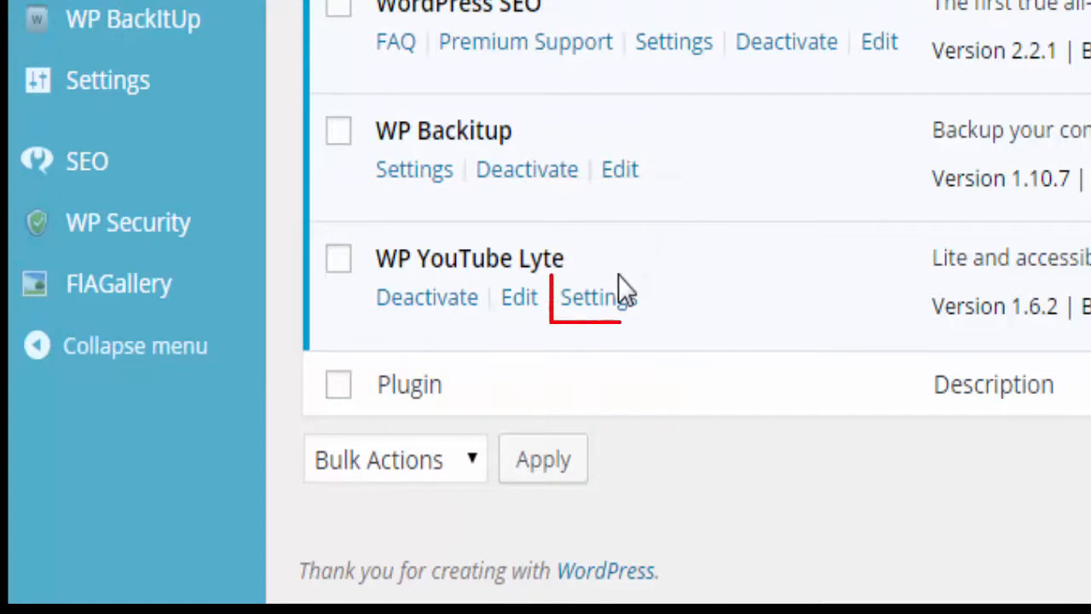
{"action": "left_click", "coordinate": [598, 296]}
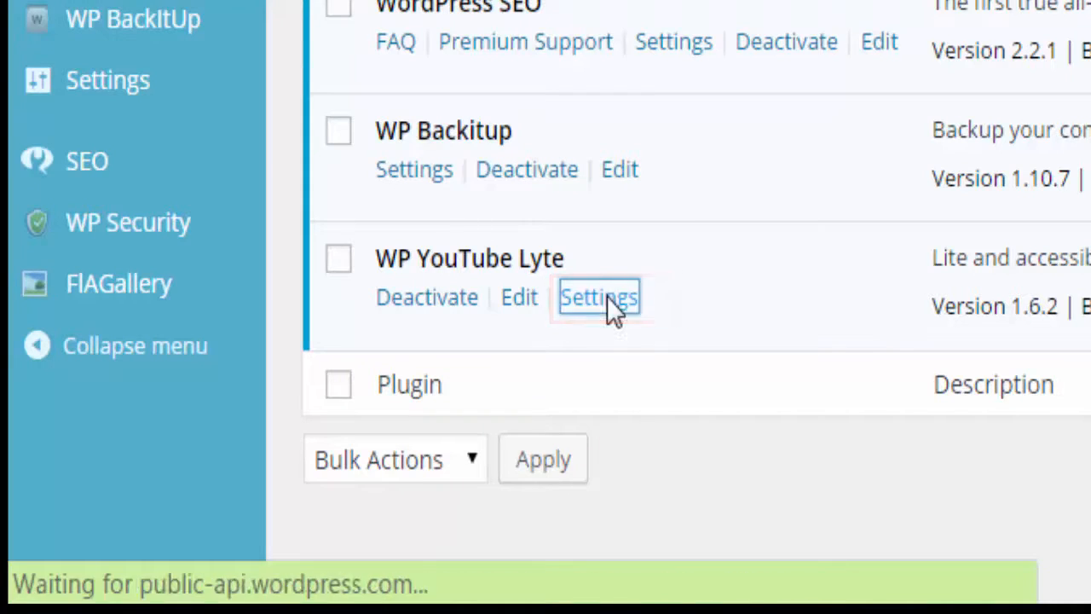
Review the WP YouTube Lyte player size, HD, microdata and link options
{"action": "left_click", "coordinate": [599, 296]}
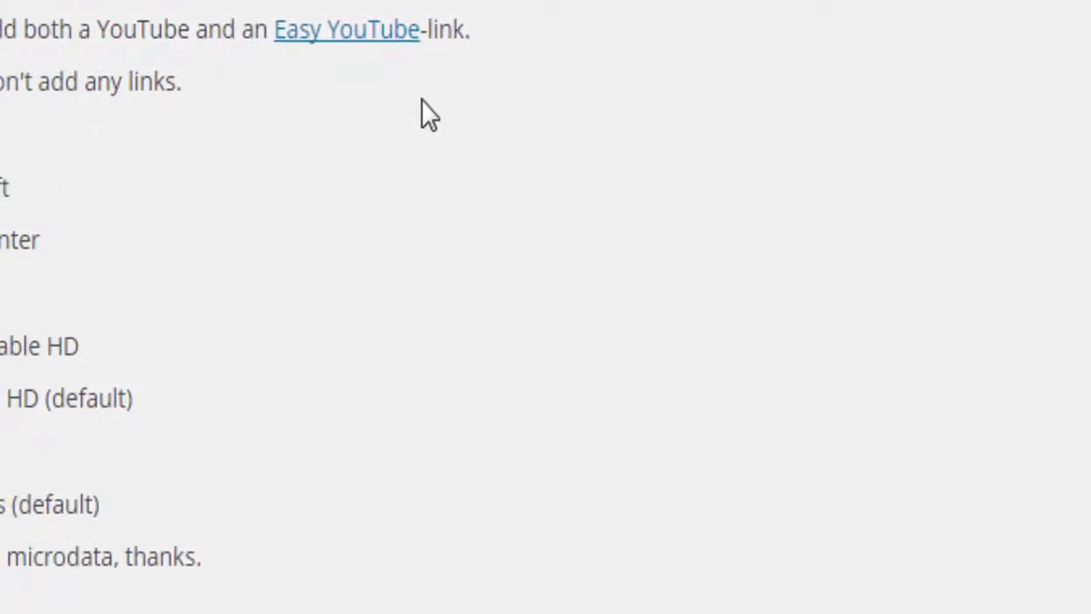
{"action": "scroll", "scroll_direction": "down", "scroll_amount": 3}
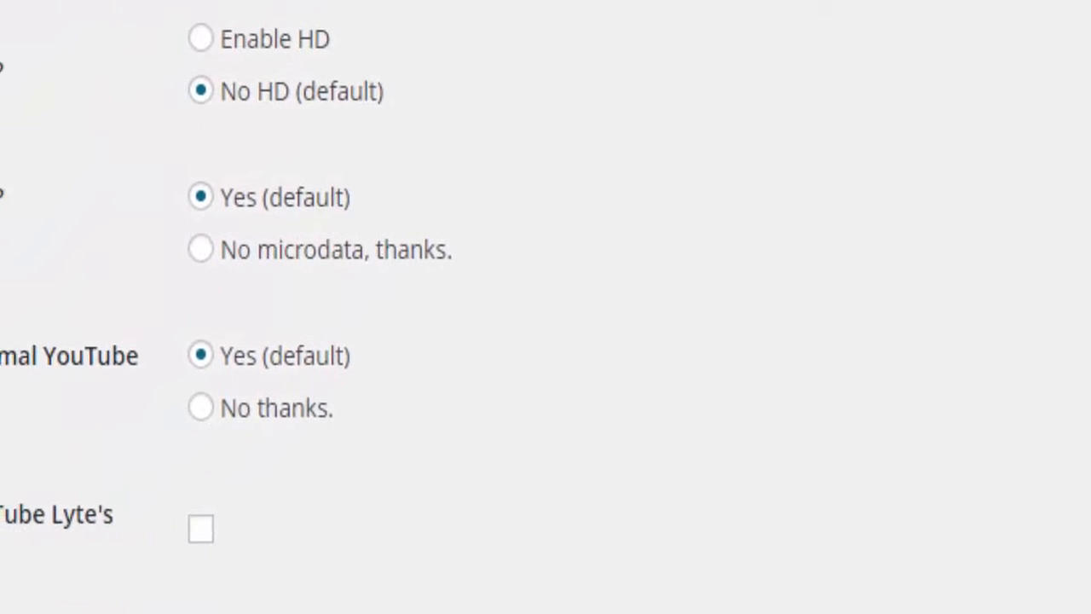
{"action": "scroll", "scroll_direction": "down", "scroll_amount": 3}
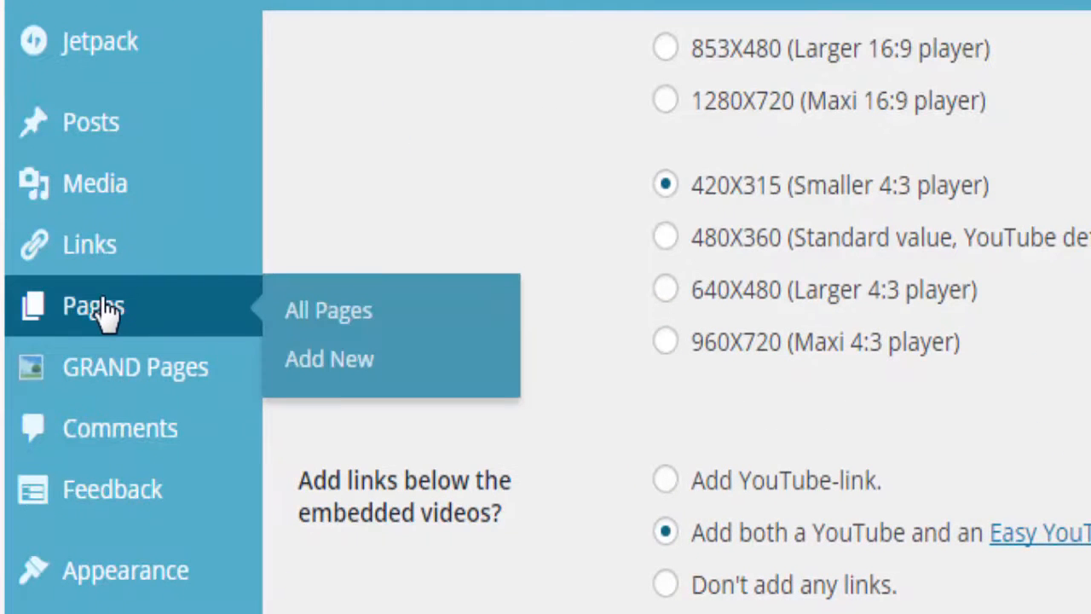
{"action": "mouse_move", "coordinate": [362, 334]}
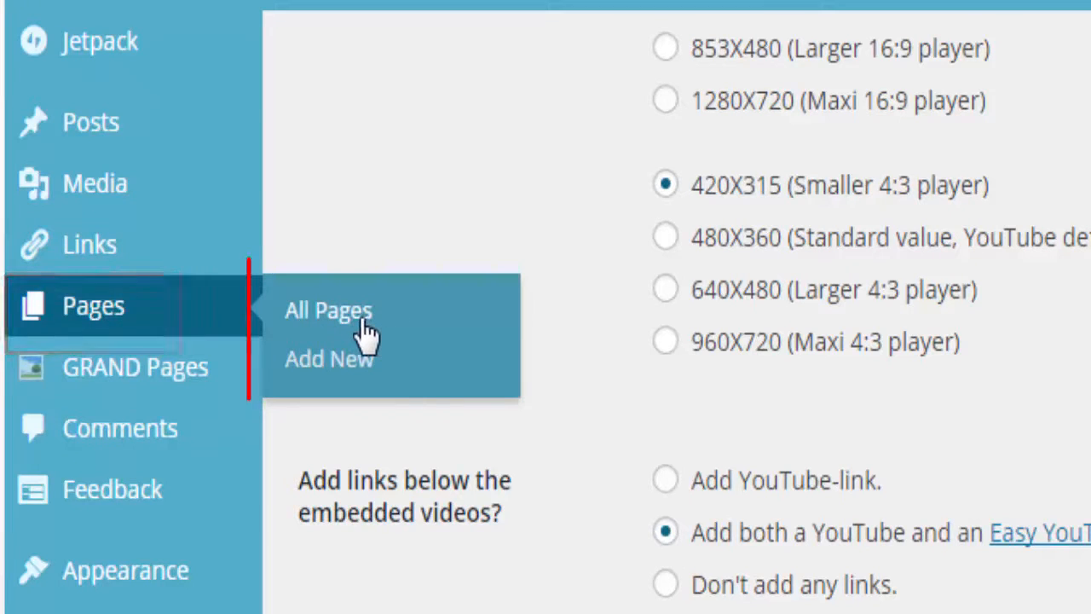
{"action": "mouse_move", "coordinate": [366, 338]}
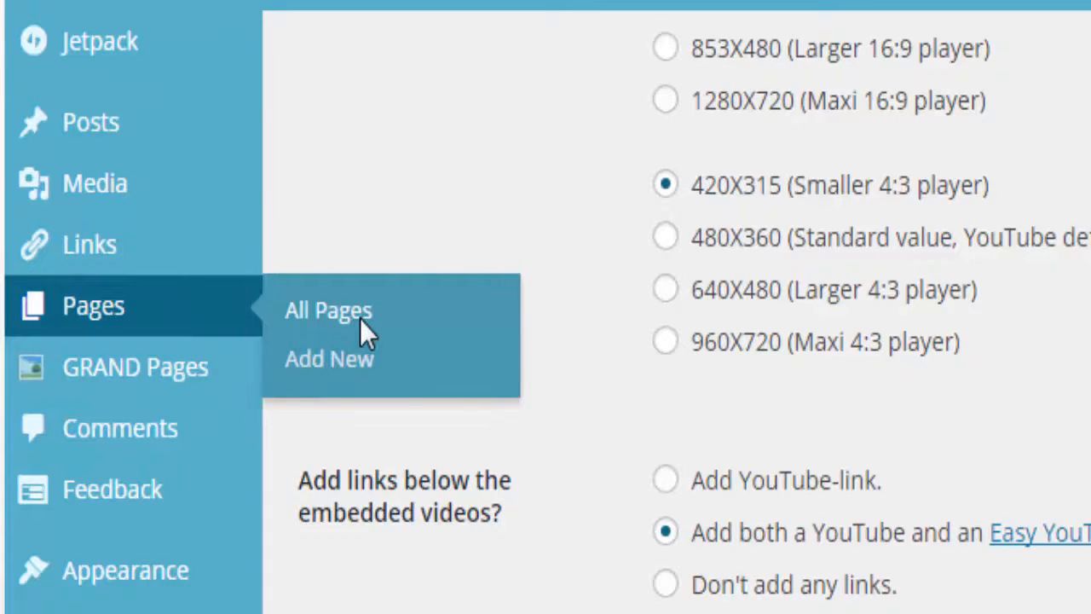
From All Pages, edit the private YouTube Lyte page
{"action": "left_click", "coordinate": [327, 310]}
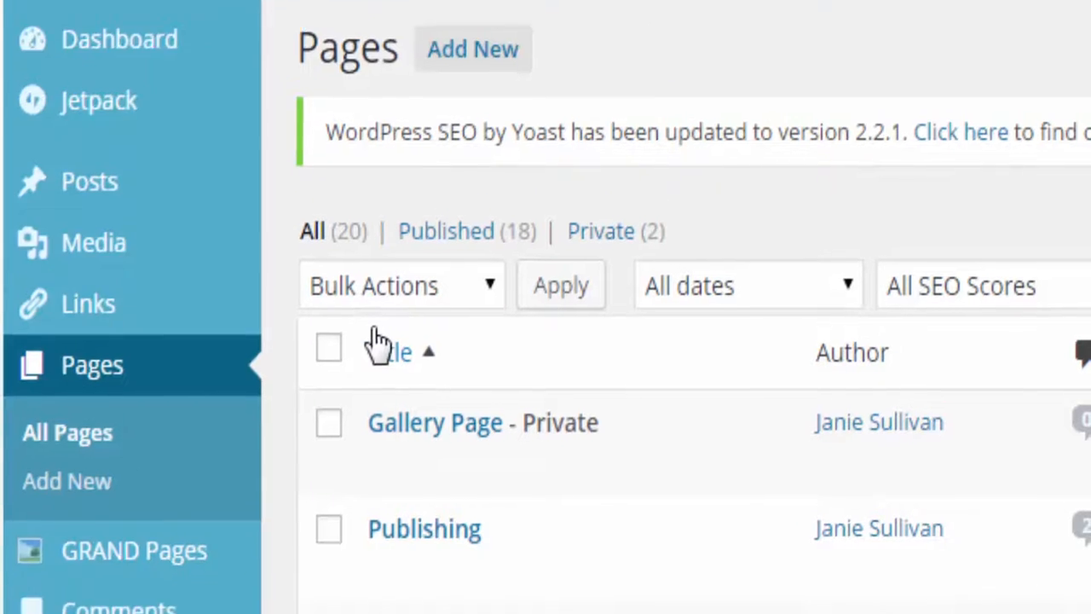
{"action": "scroll", "scroll_direction": "down", "scroll_amount": 3}
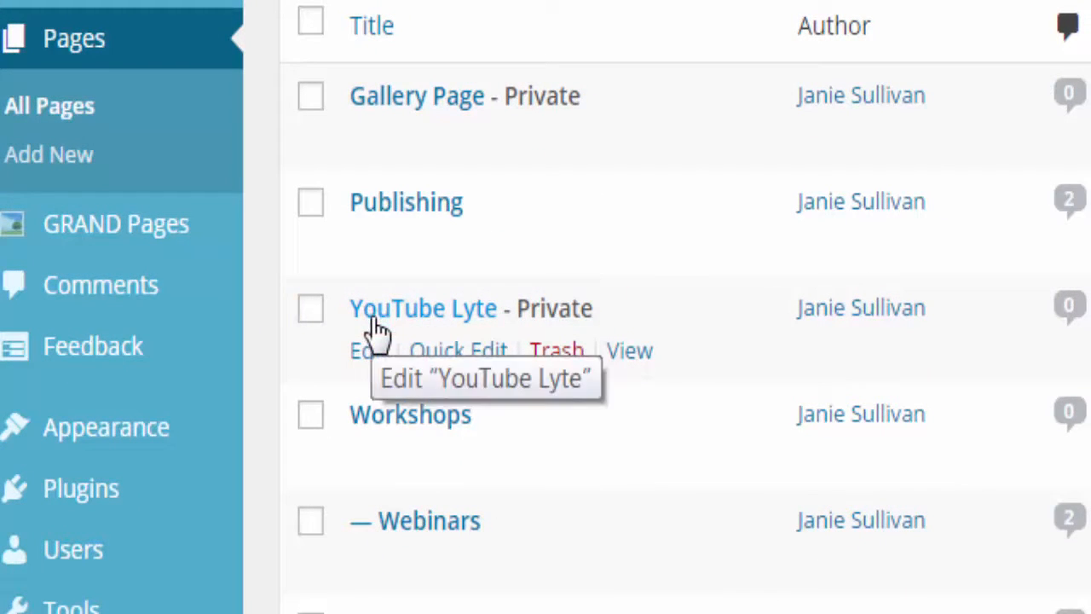
{"action": "mouse_move", "coordinate": [368, 358]}
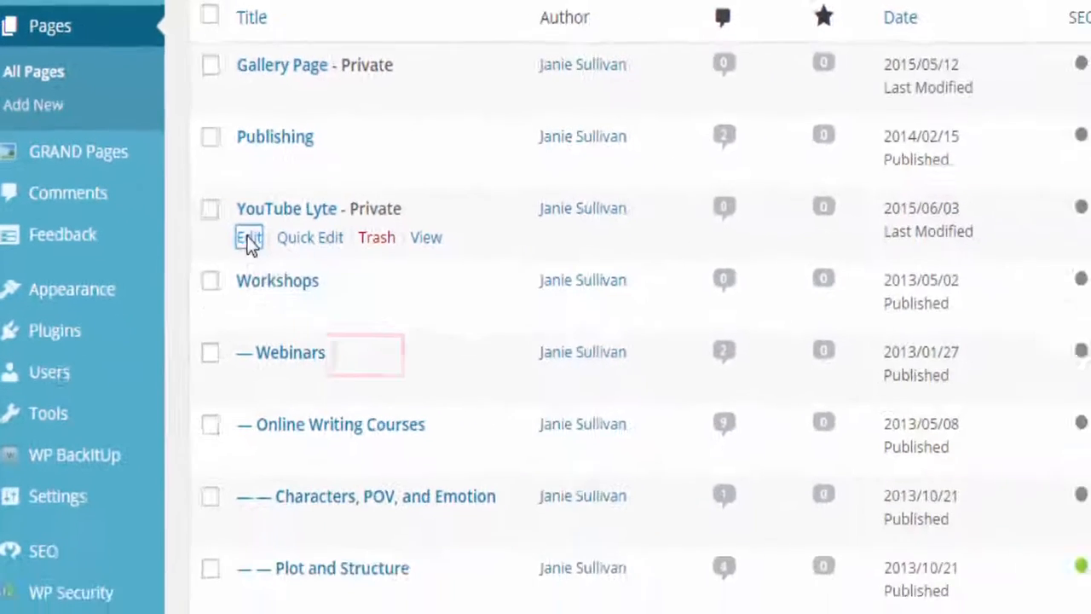
{"action": "left_click", "coordinate": [247, 238]}
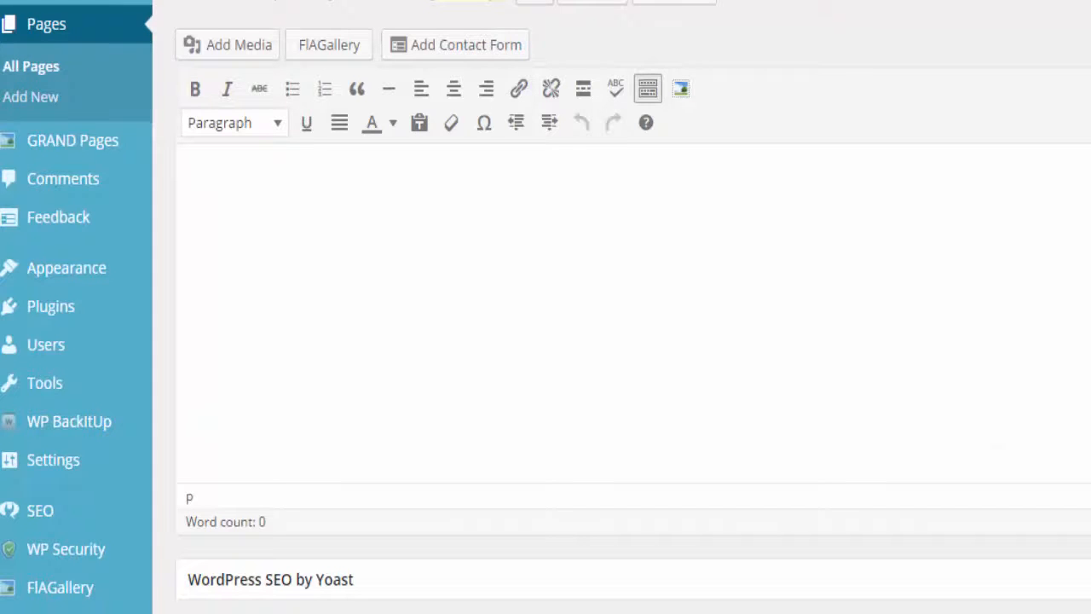
Add 'The video trailer for Alexis' Aggravation: Murder in the Southwest.' and update the page
{"action": "left_click", "coordinate": [206, 168]}
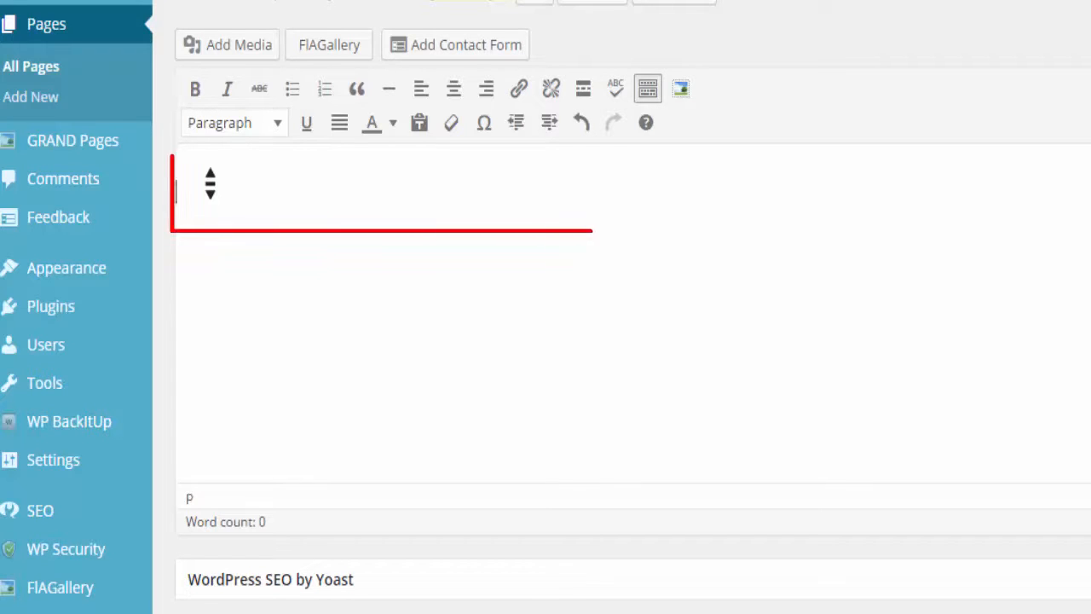
{"action": "type", "text": "The video trailer for Alexis' Aggravation: Murder in the Southwest."}
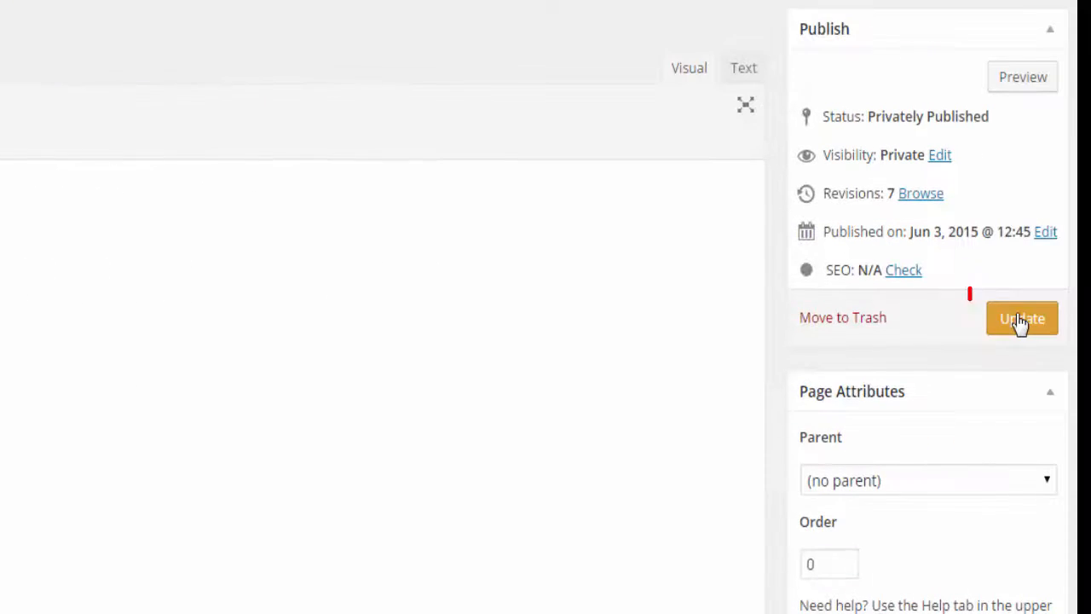
{"action": "left_click", "coordinate": [1023, 319]}
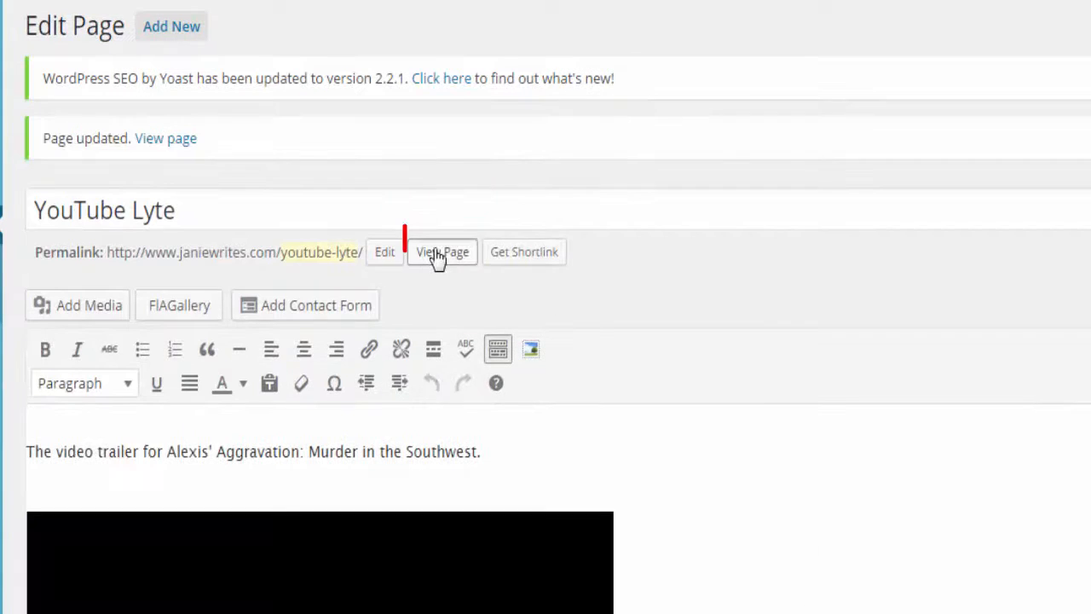
View the live page showing the trailer sentence, embedded video and YouTube links
{"action": "left_click", "coordinate": [441, 252]}
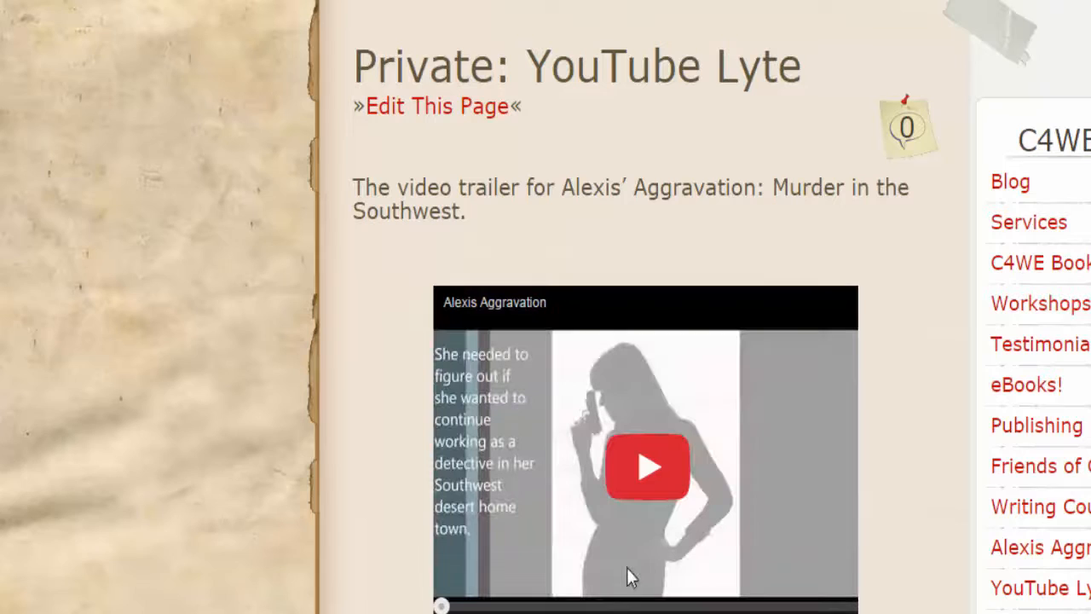
{"action": "left_click", "coordinate": [647, 468]}
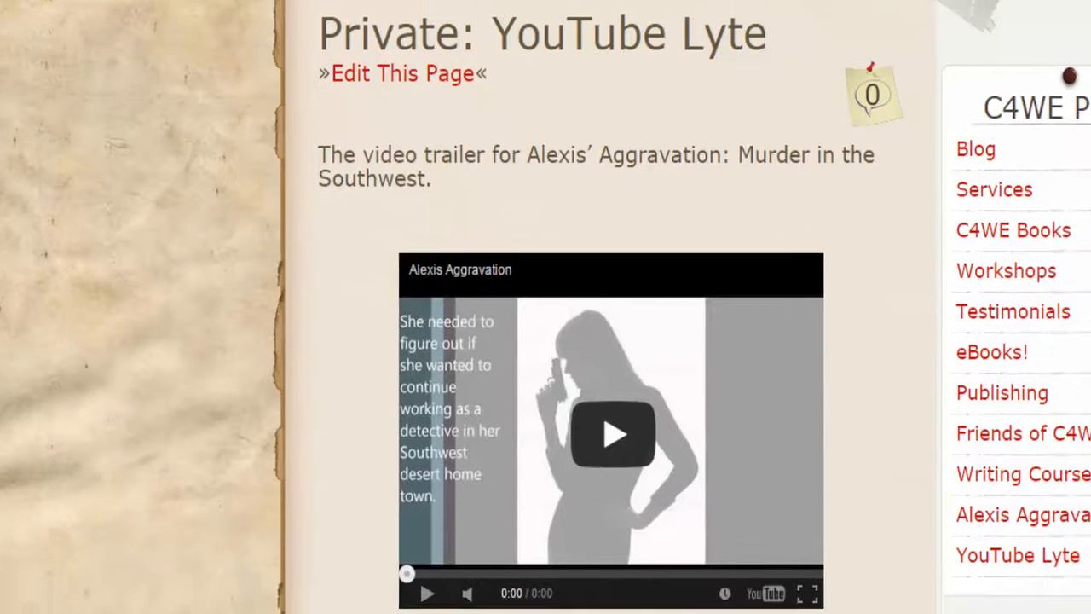
{"action": "scroll", "scroll_direction": "down", "scroll_amount": 3}
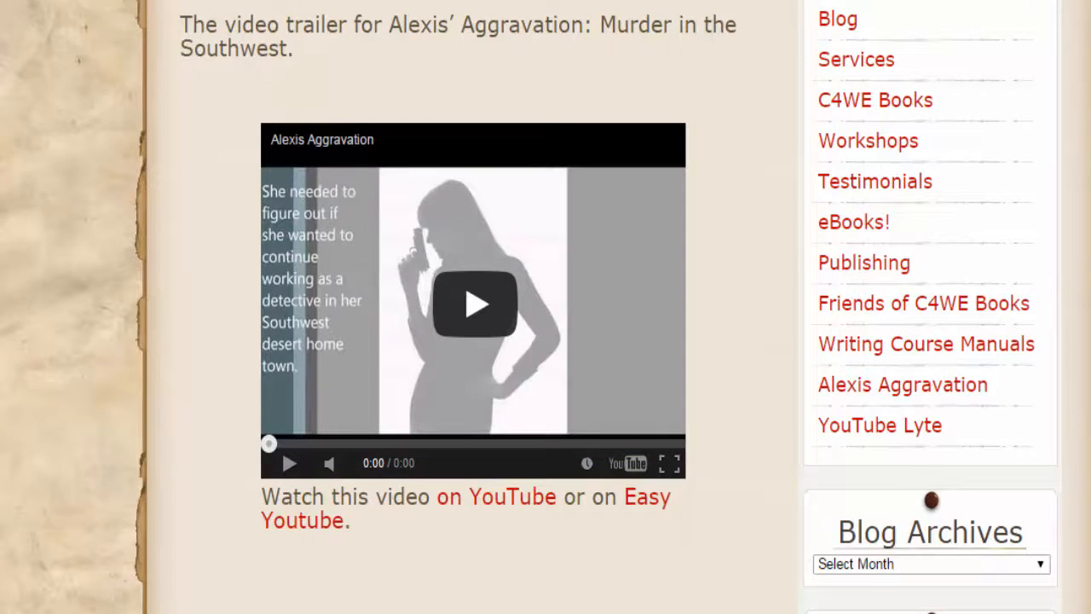
{"action": "mouse_move", "coordinate": [496, 310]}
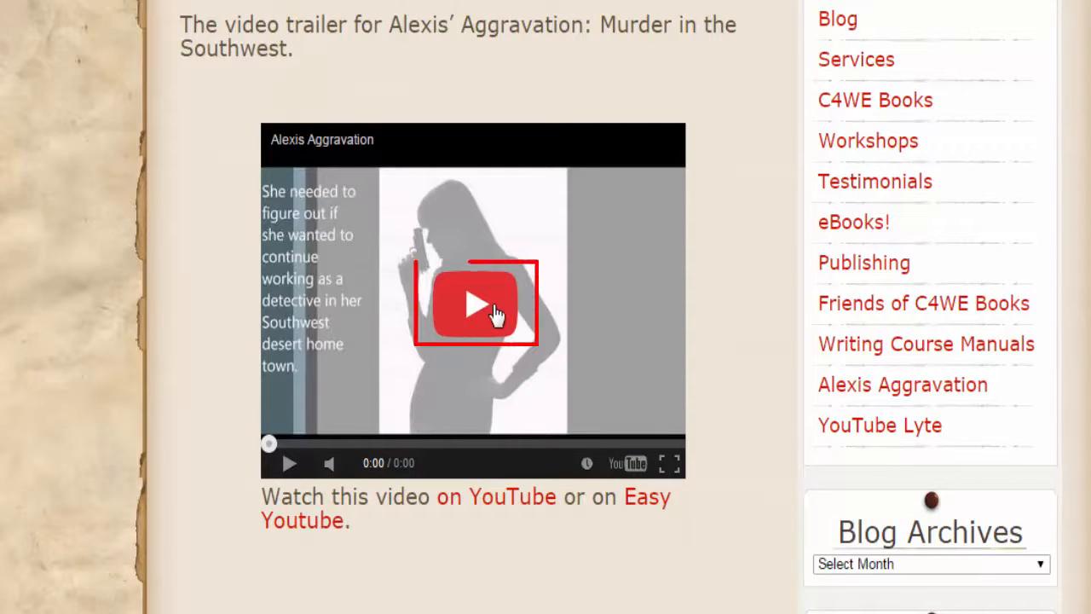